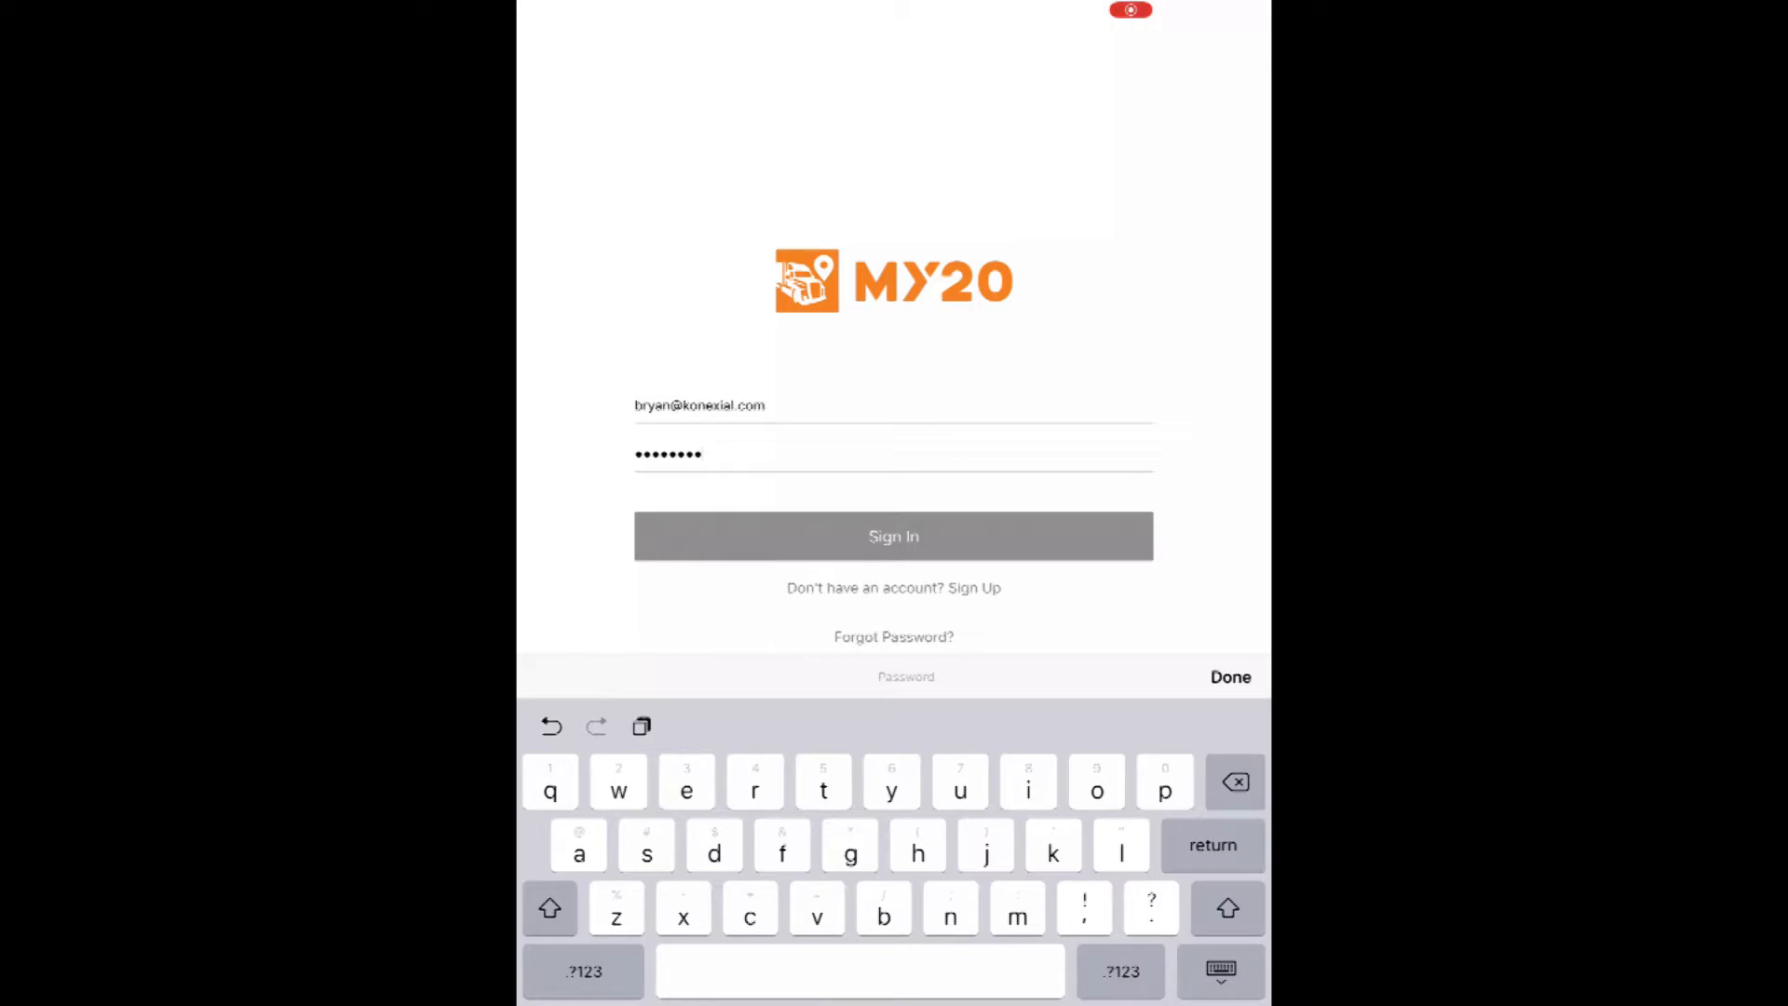
# Submit the entered email and password to sign in to My20
pyautogui.click(893, 537)
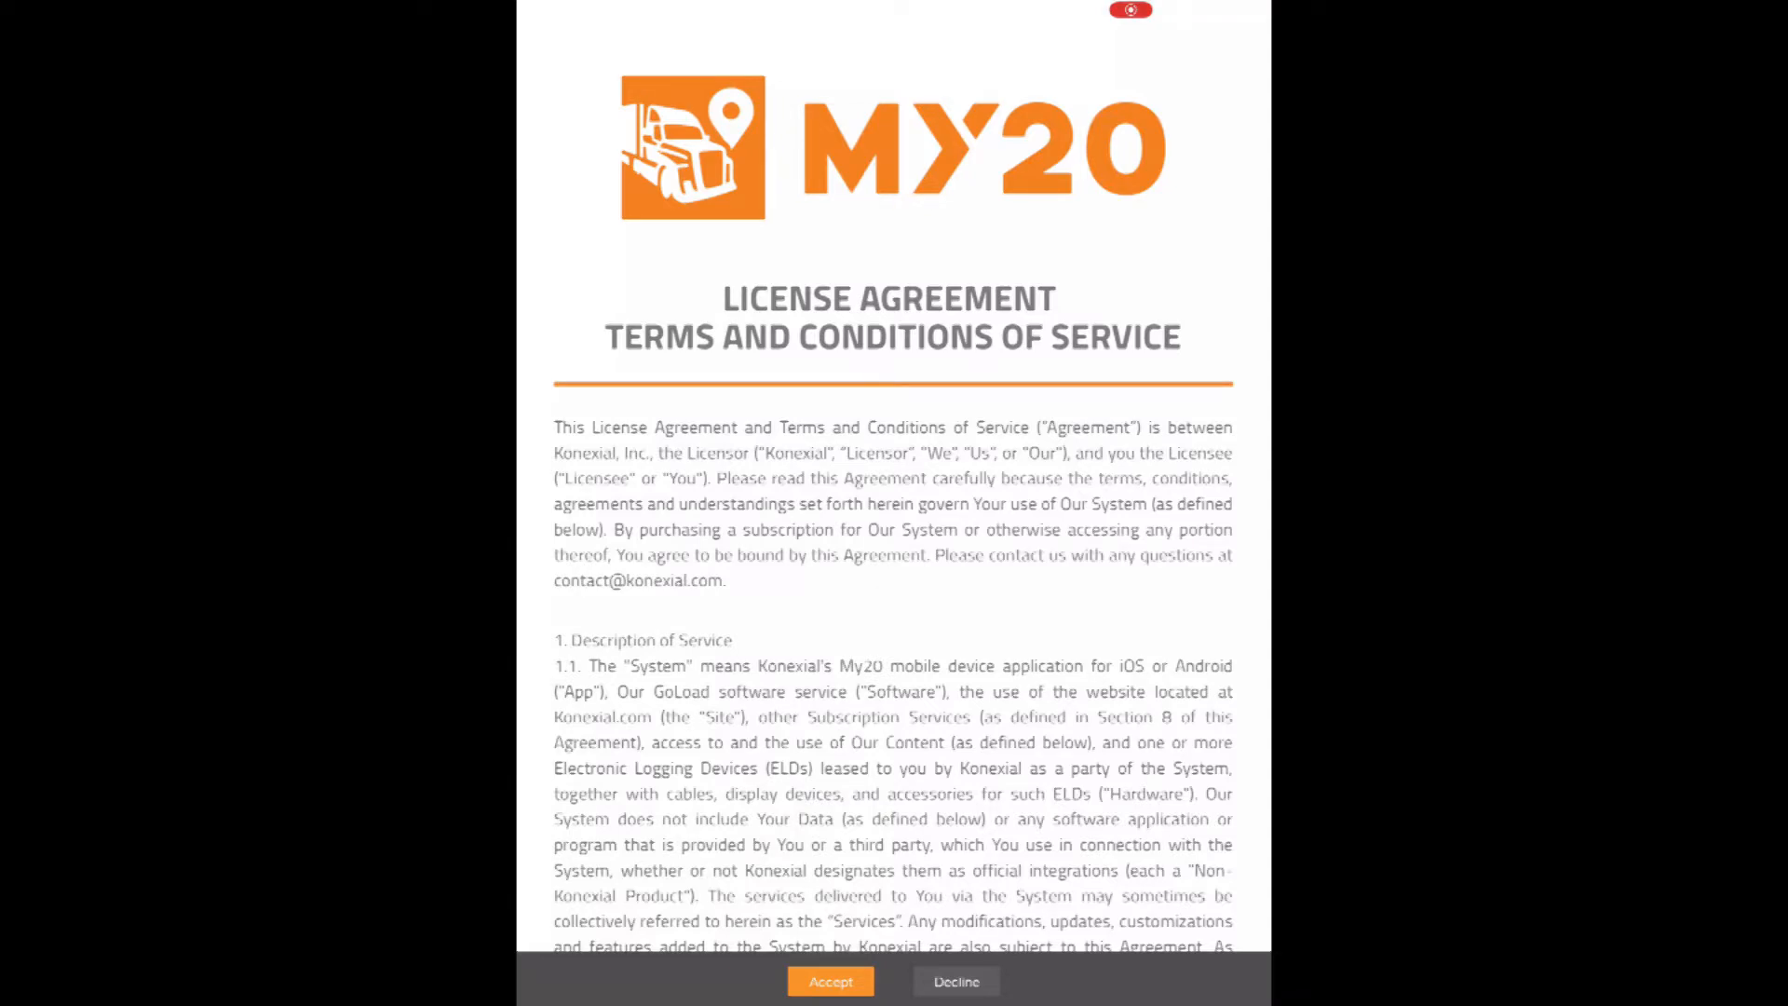
# Read through the license agreement and terms of service, then accept them
pyautogui.scroll(-3)
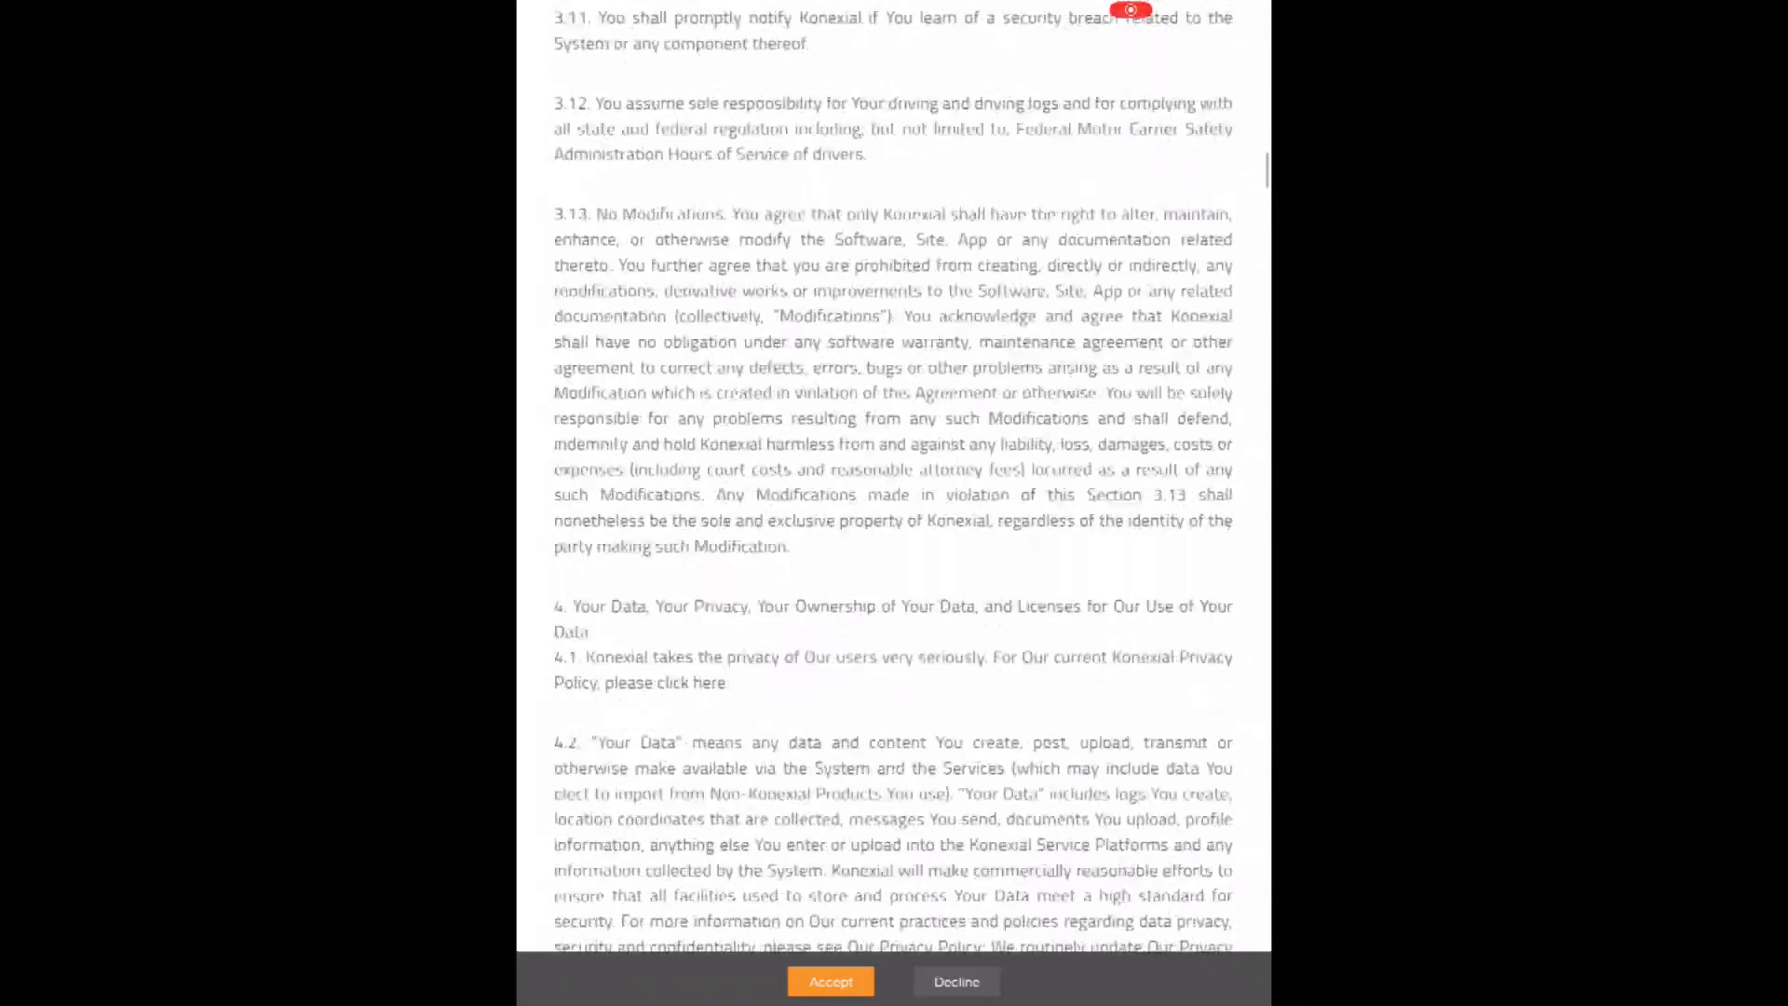
pyautogui.scroll(-3)
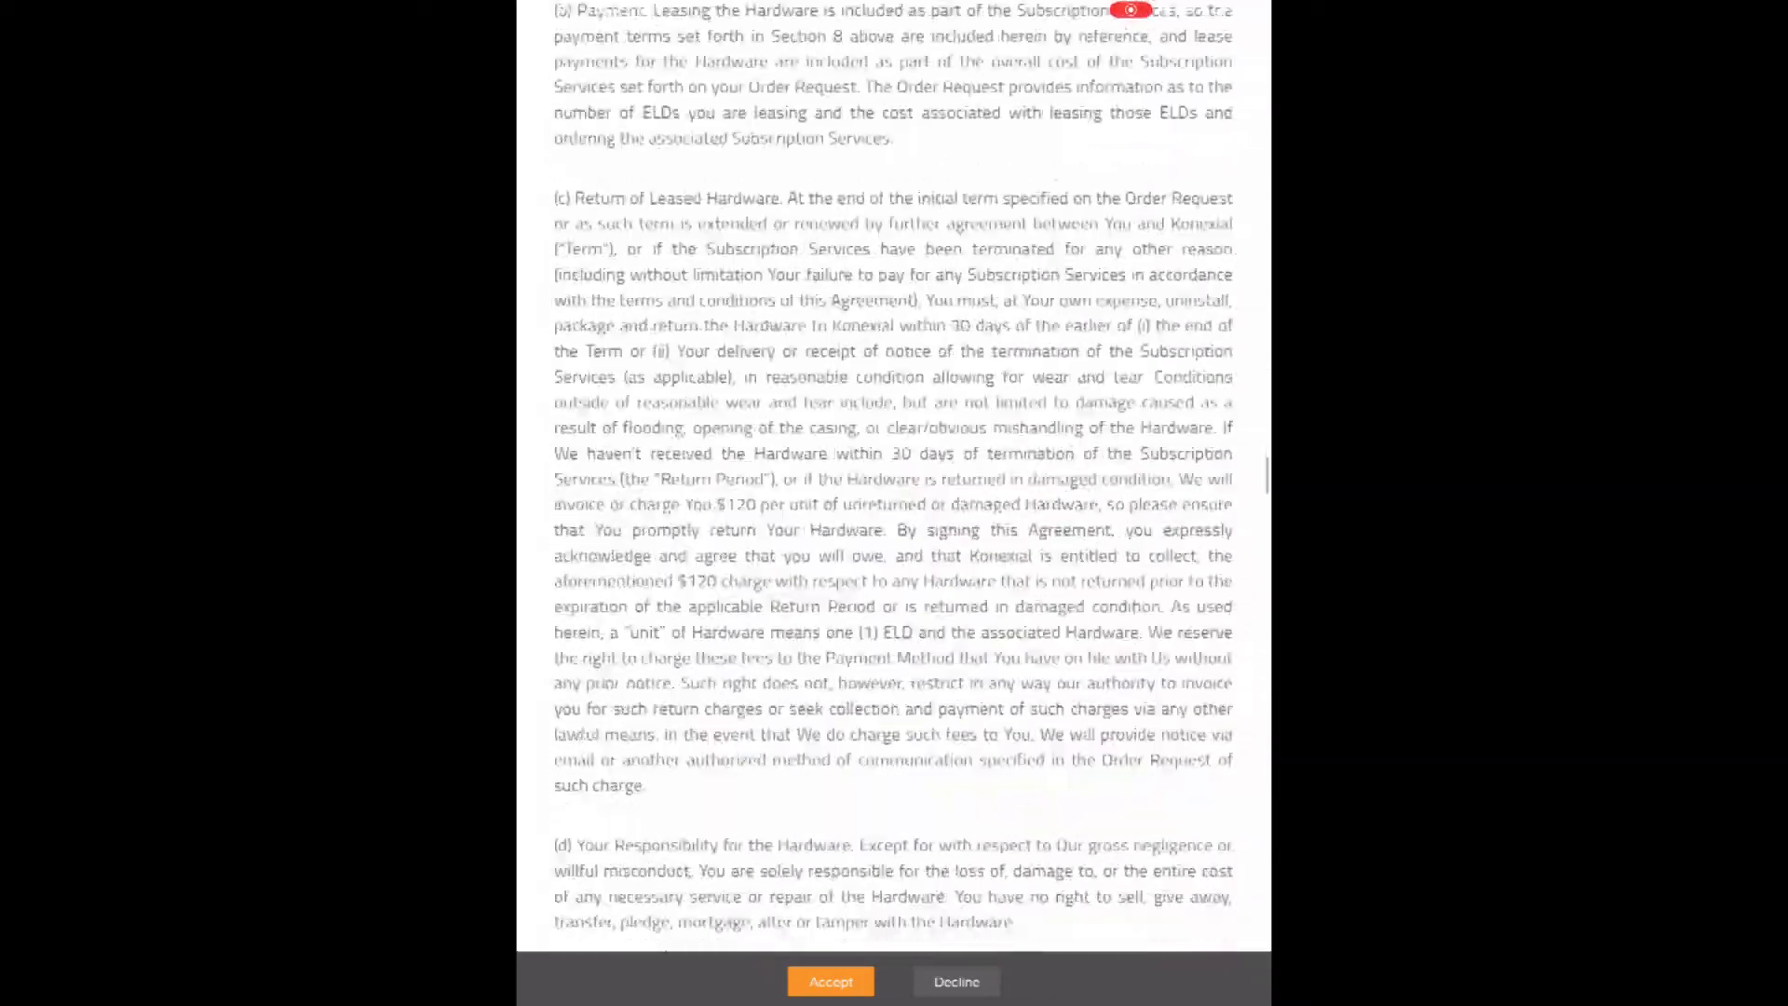
pyautogui.scroll(-3)
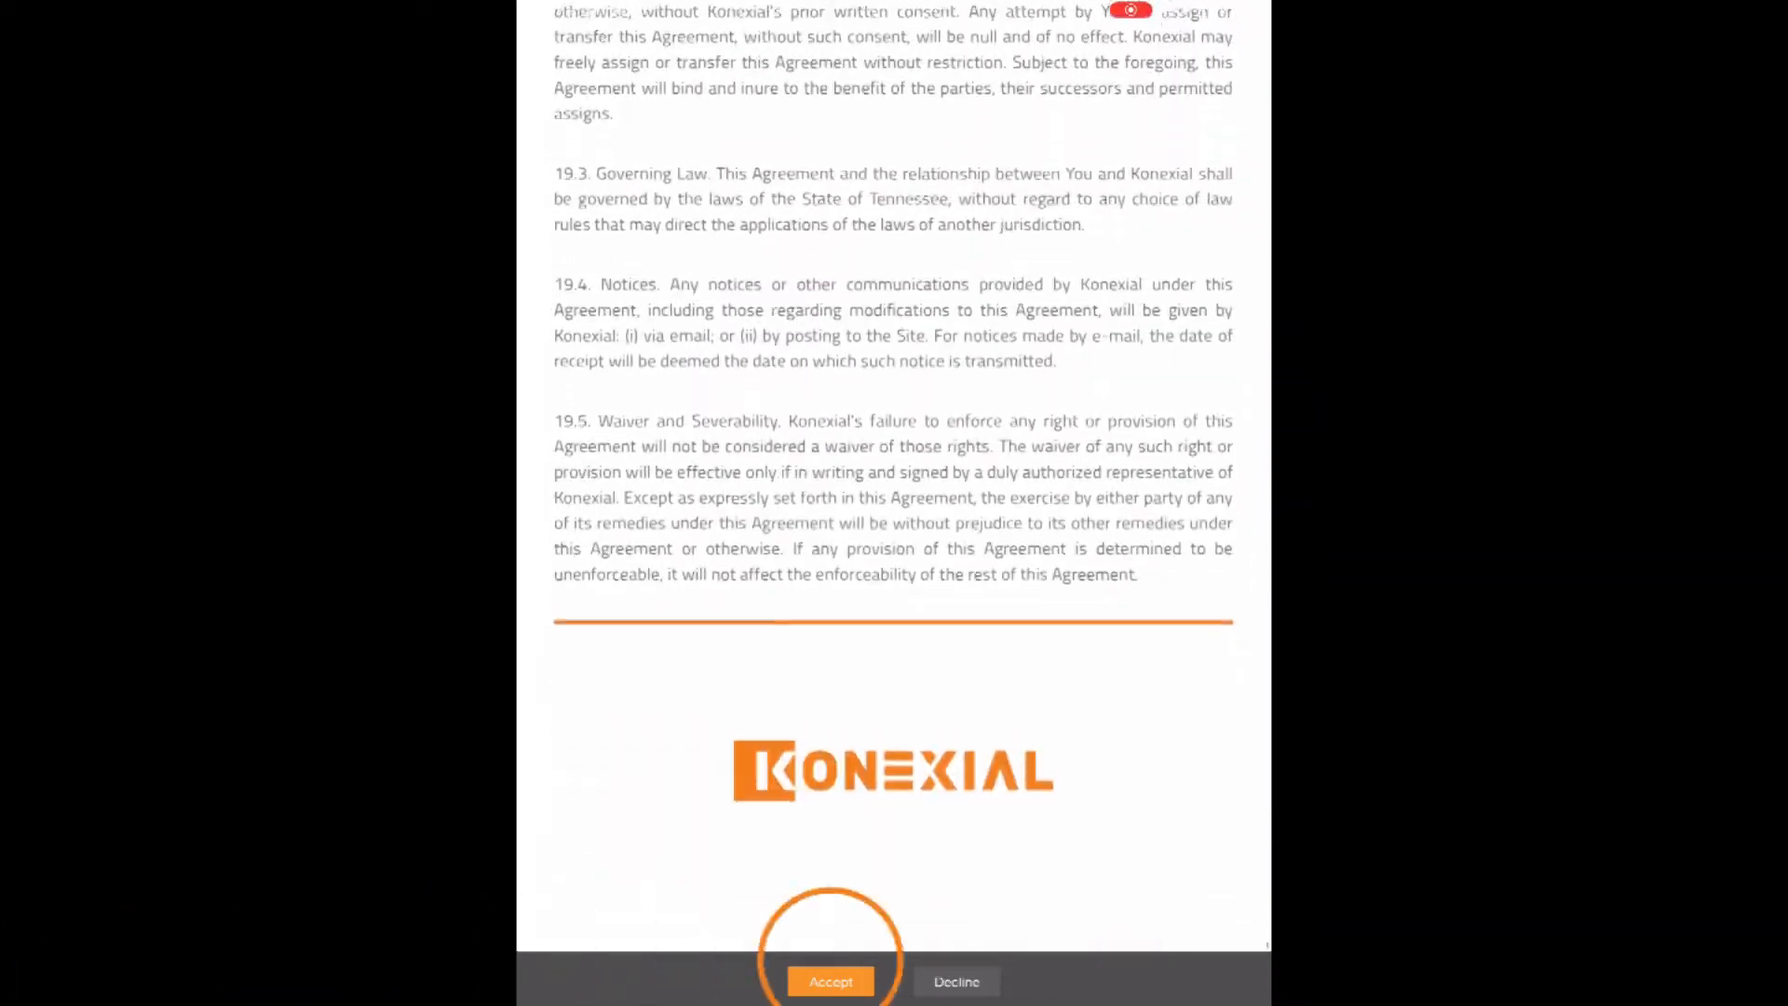
pyautogui.scroll(3)
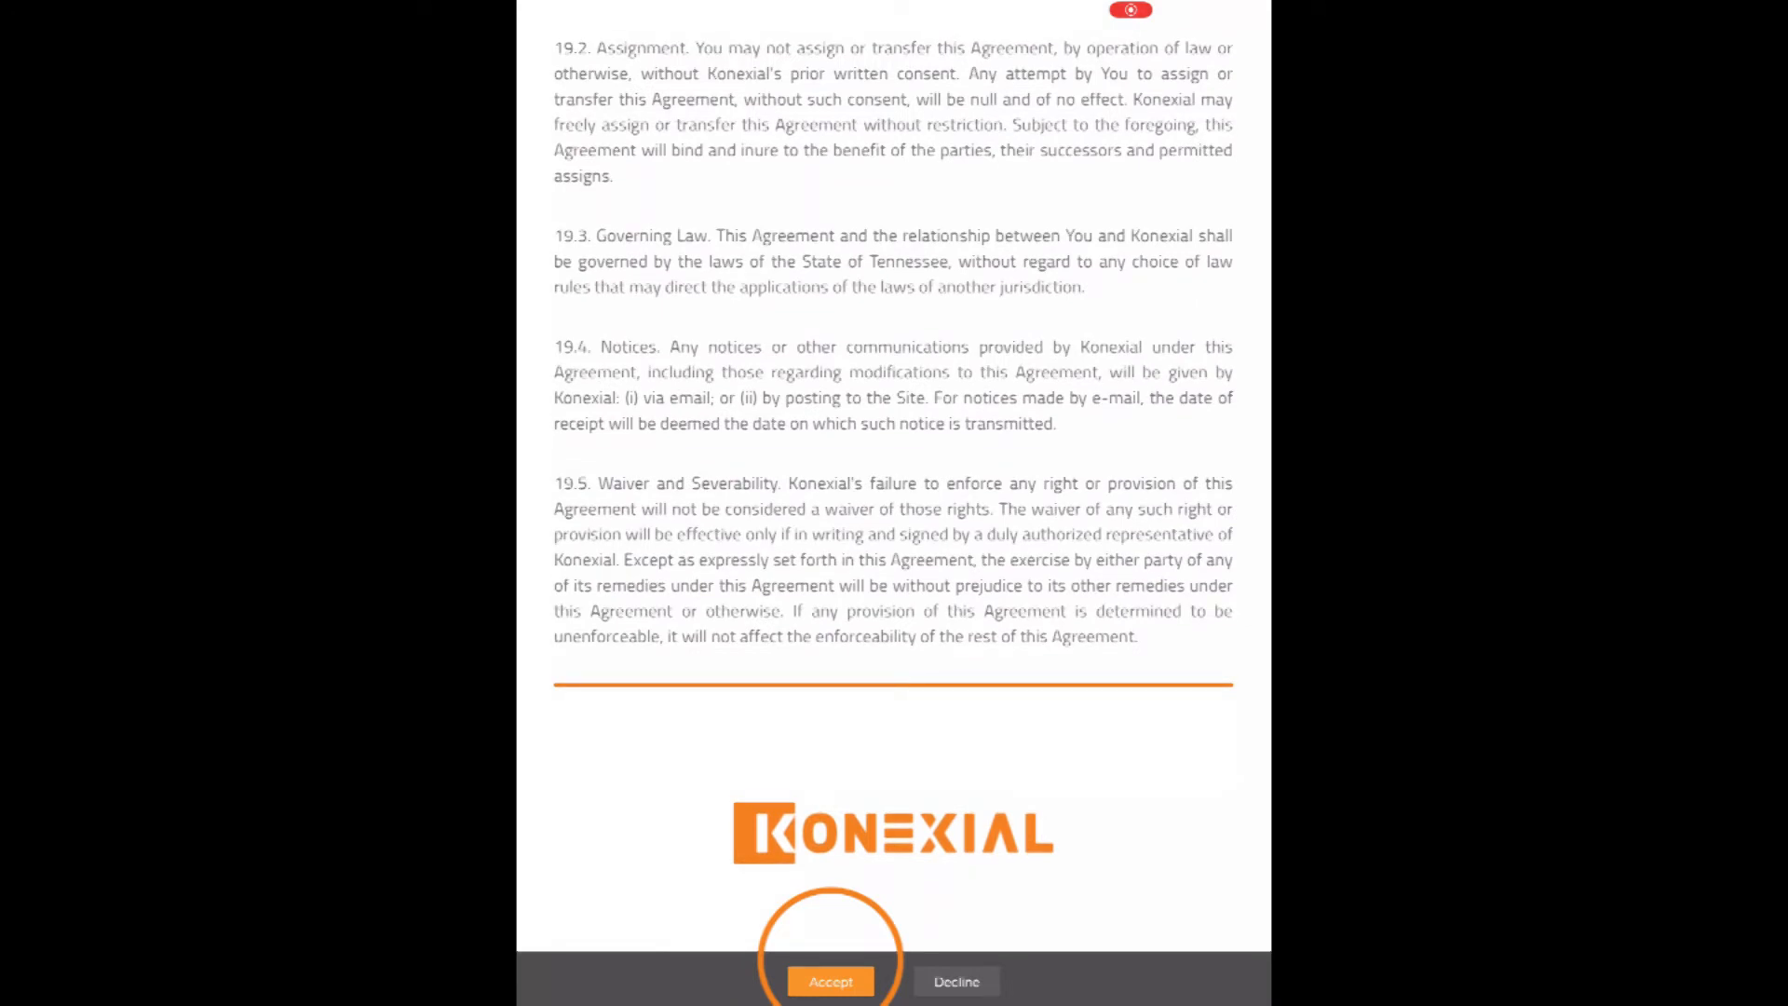
pyautogui.click(830, 981)
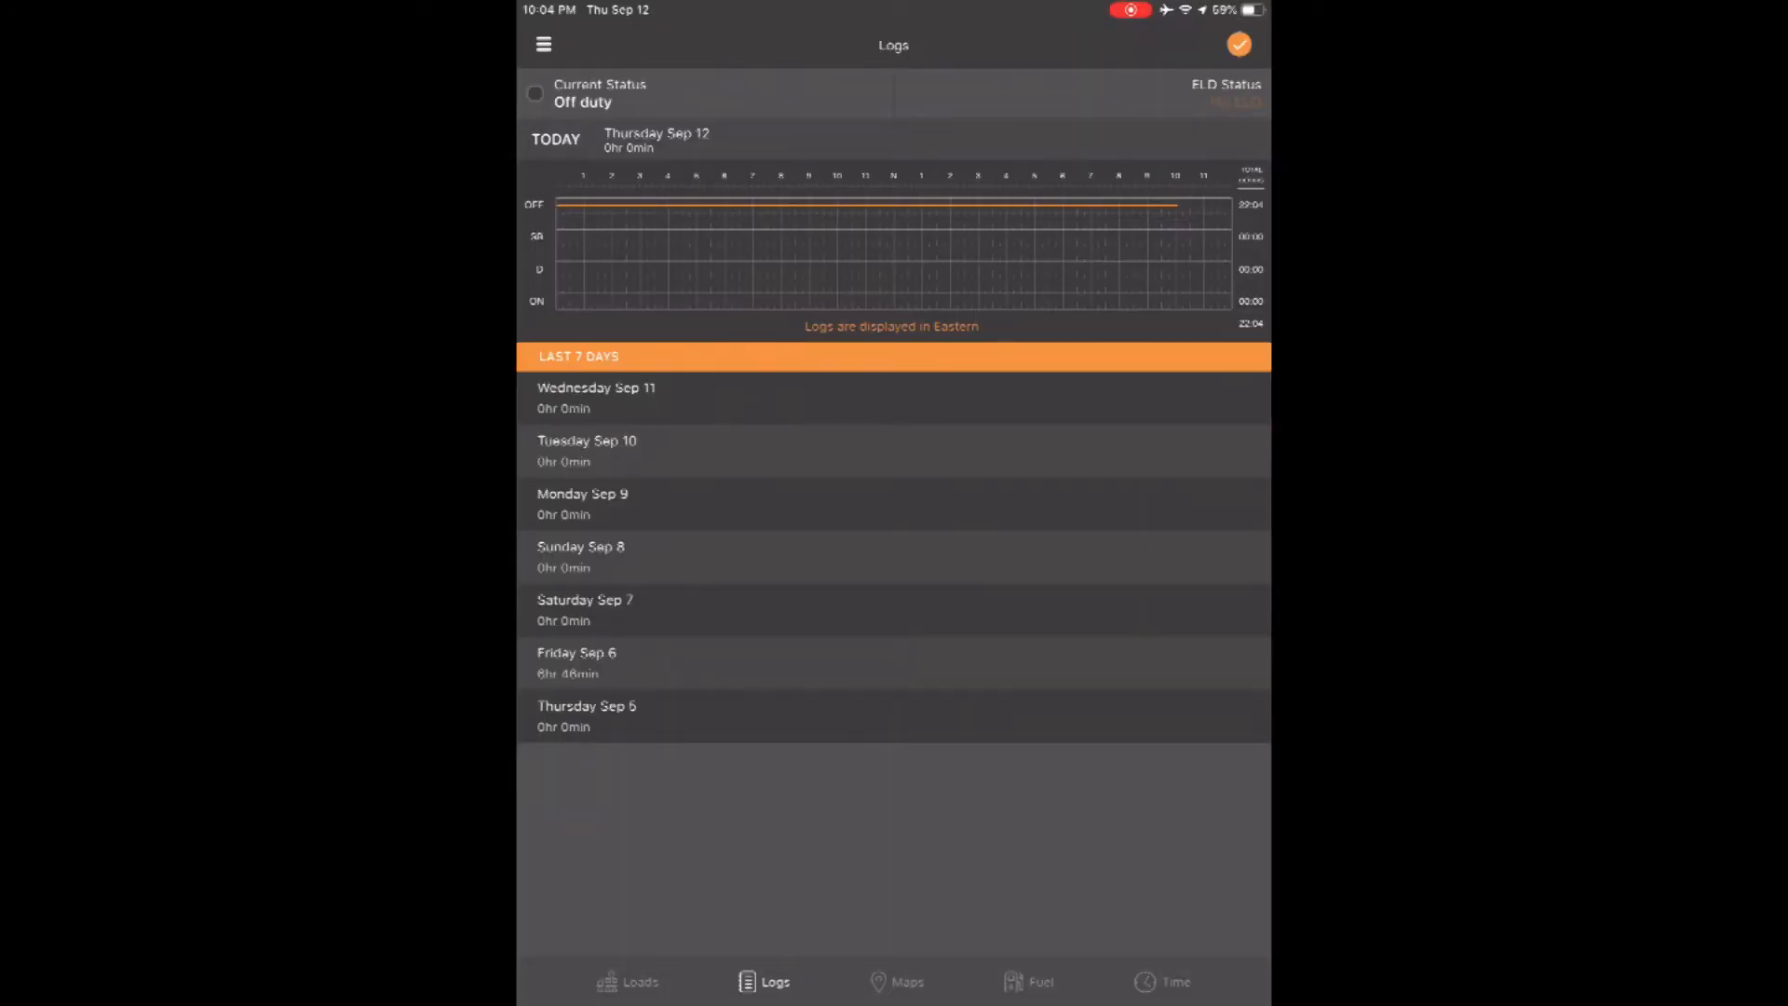